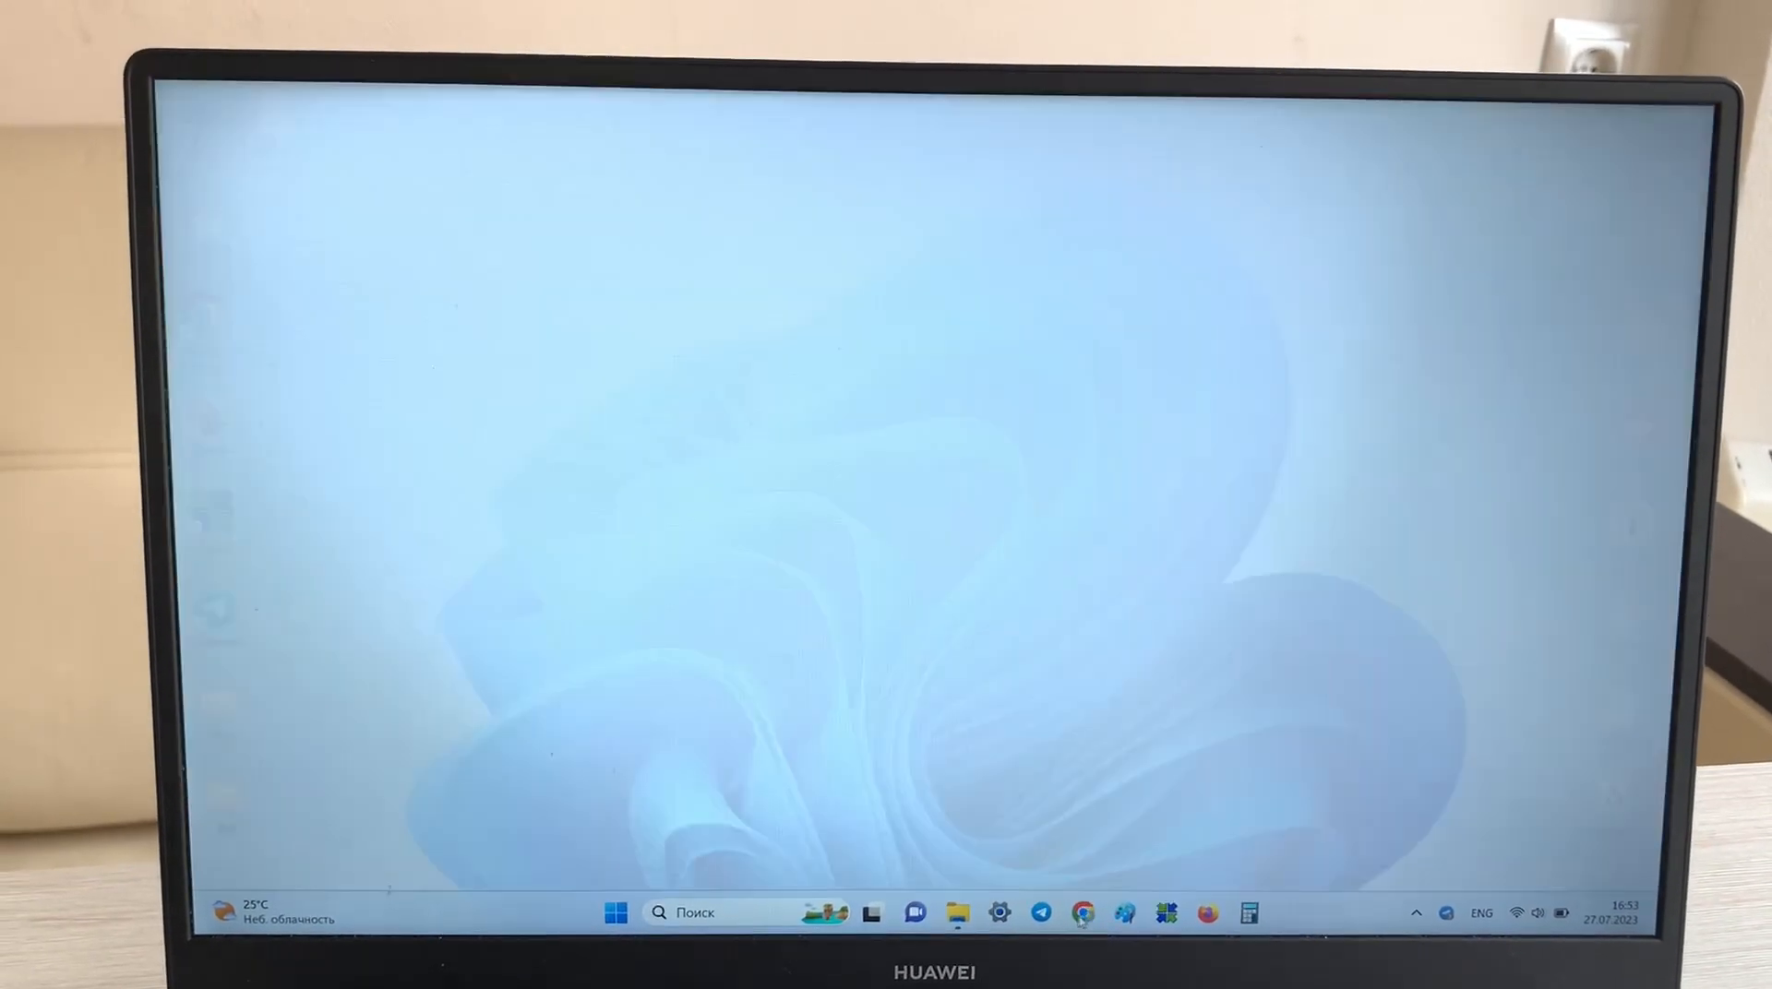
Launch Chrome from the desktop and load the 1xBet Crash game page
left_click(1078, 910)
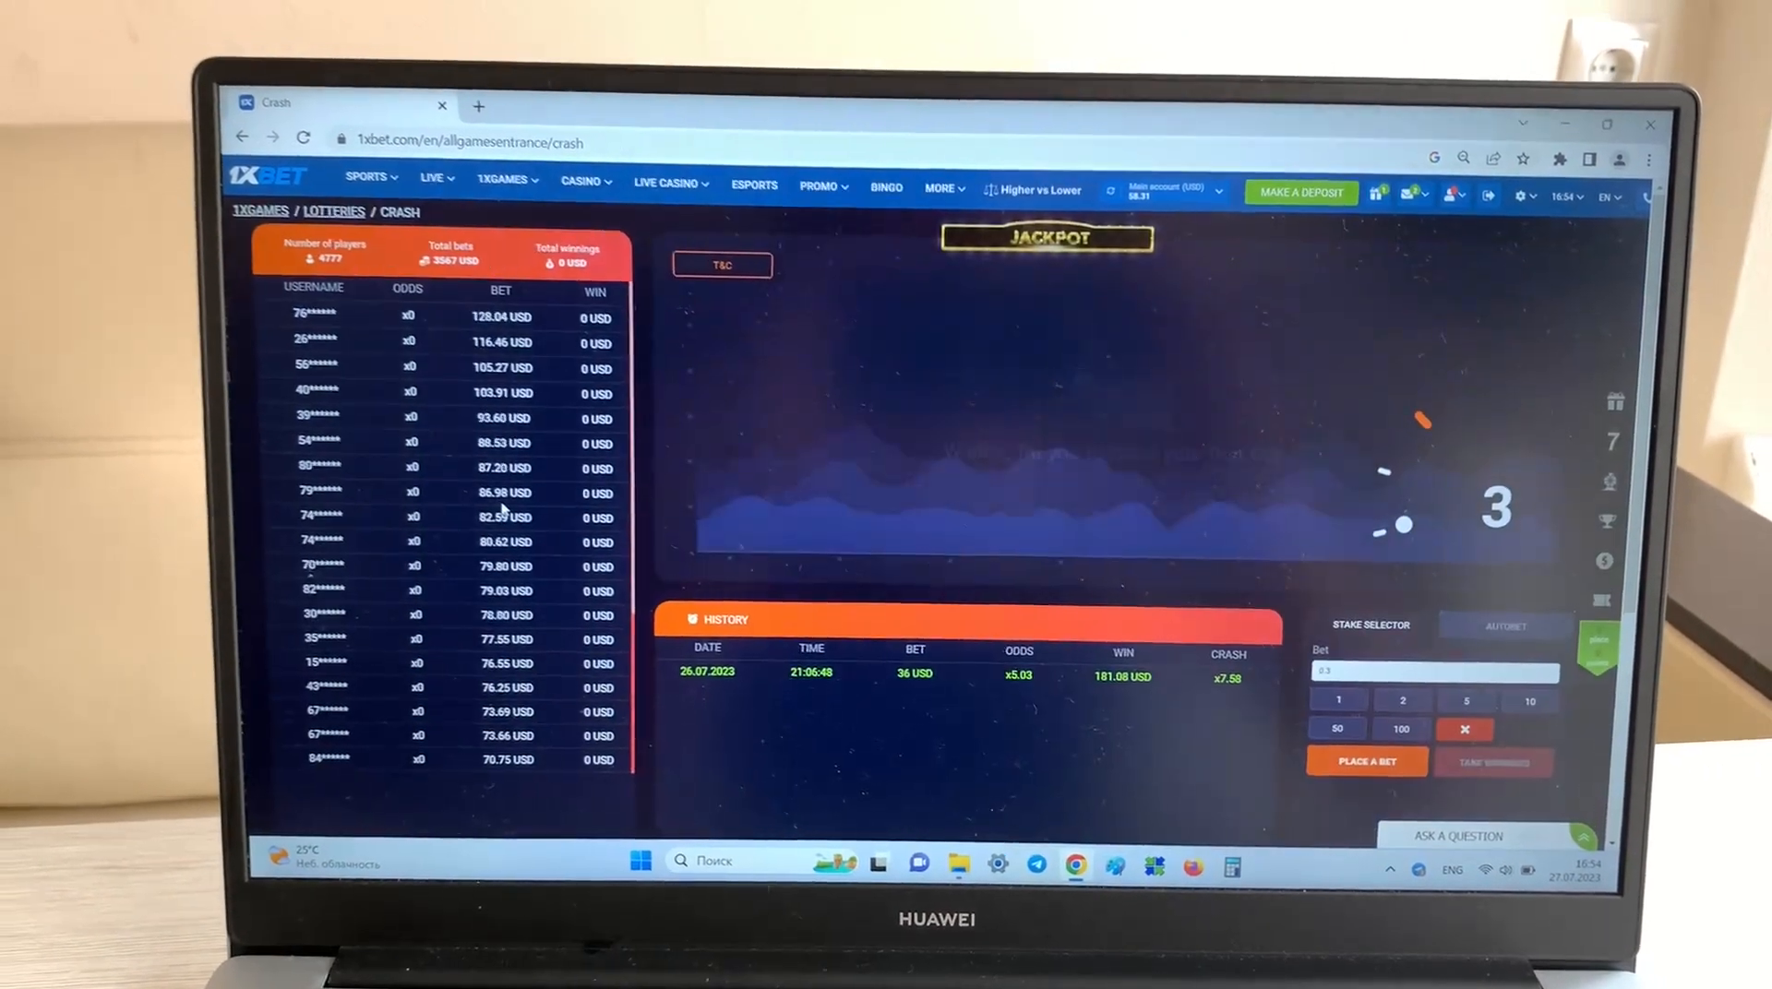
left_click(367, 178)
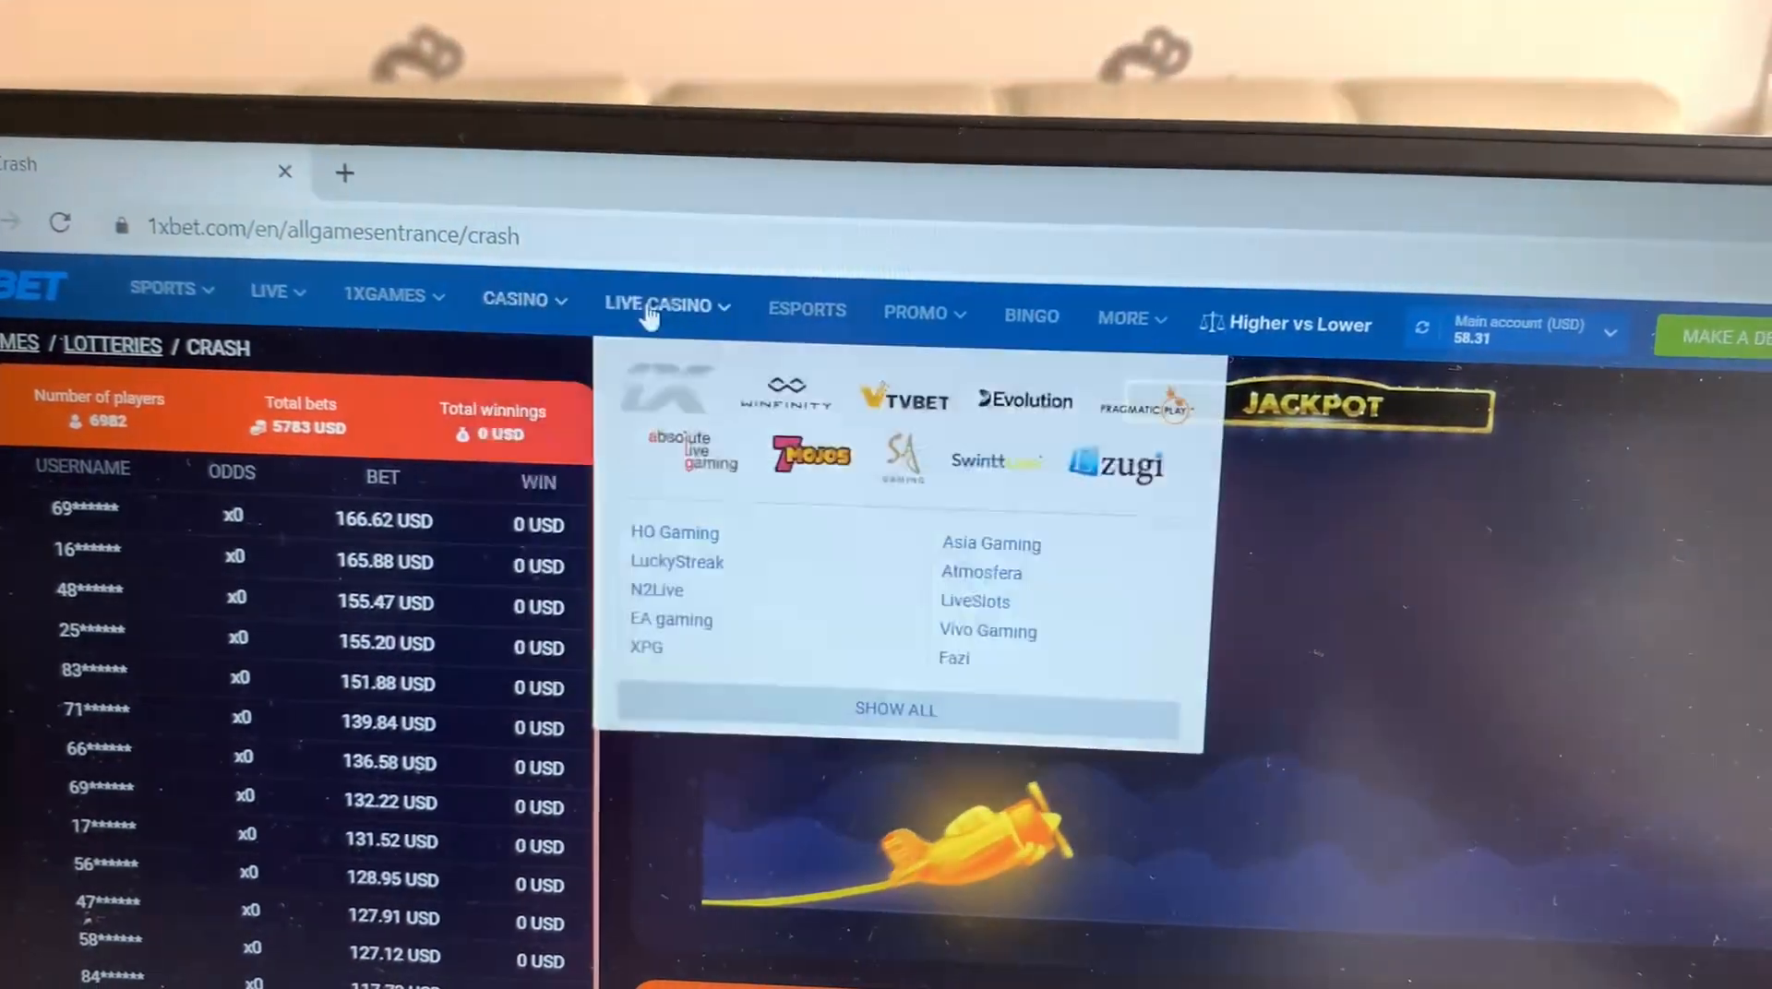
left_click(847, 305)
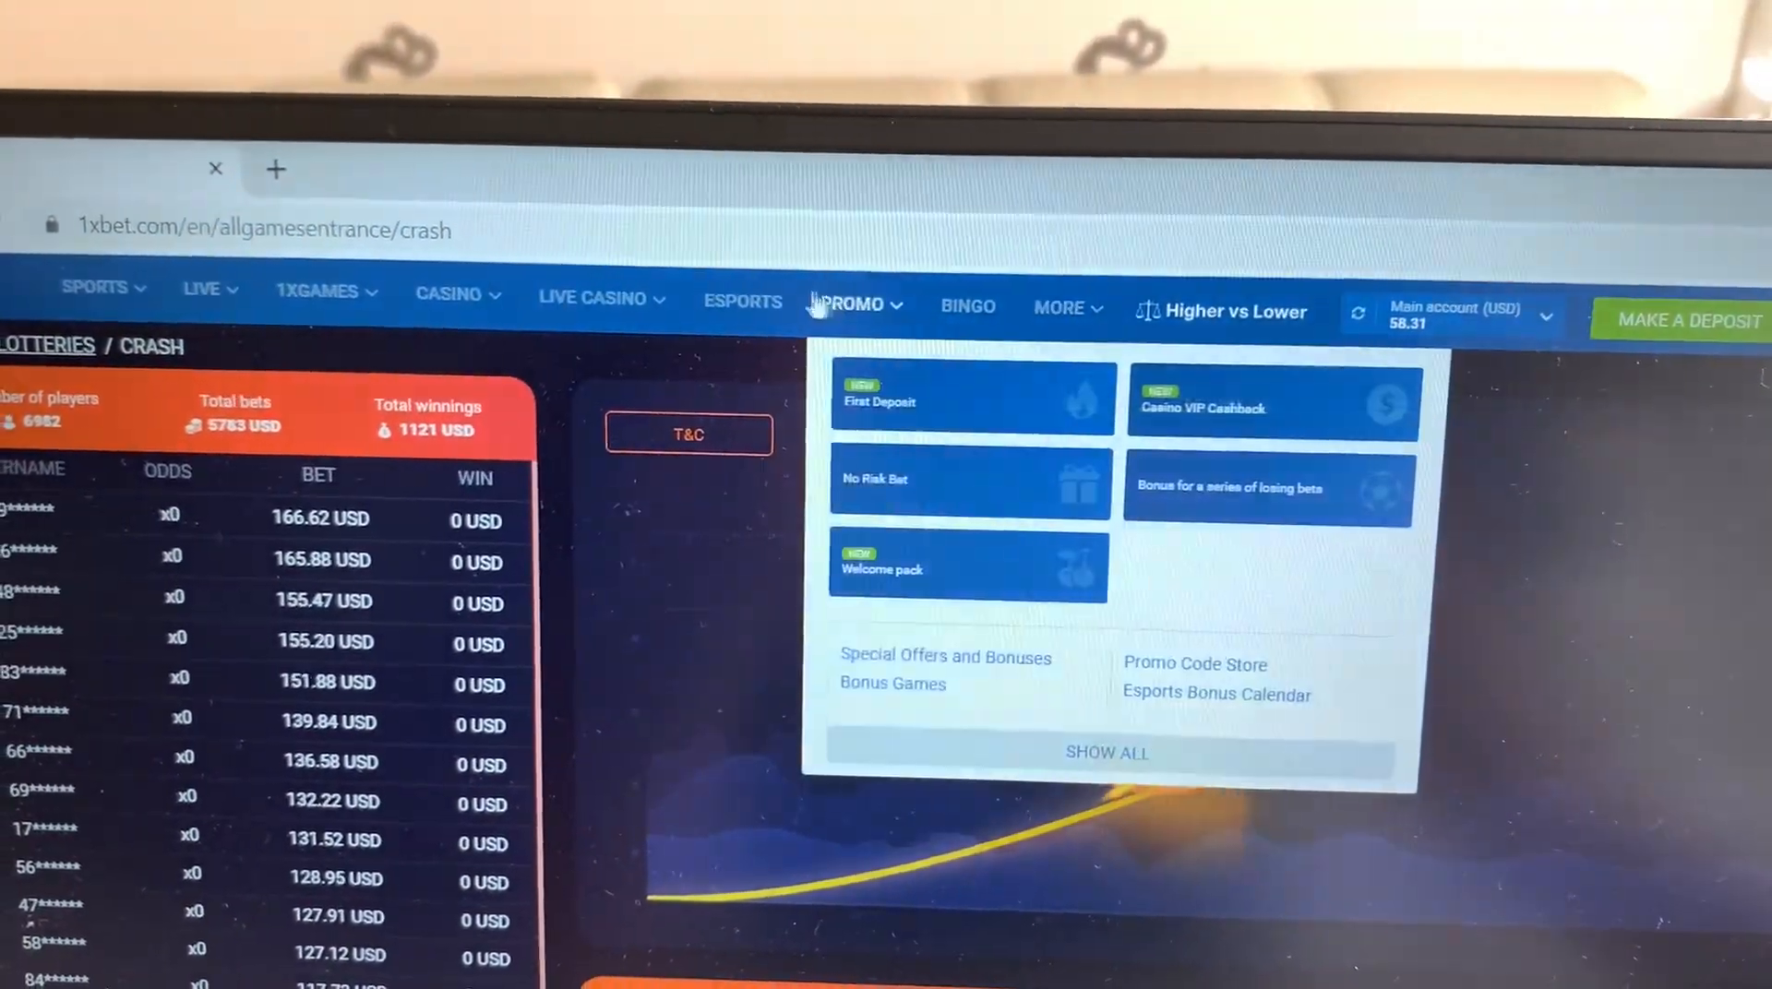
left_click(318, 291)
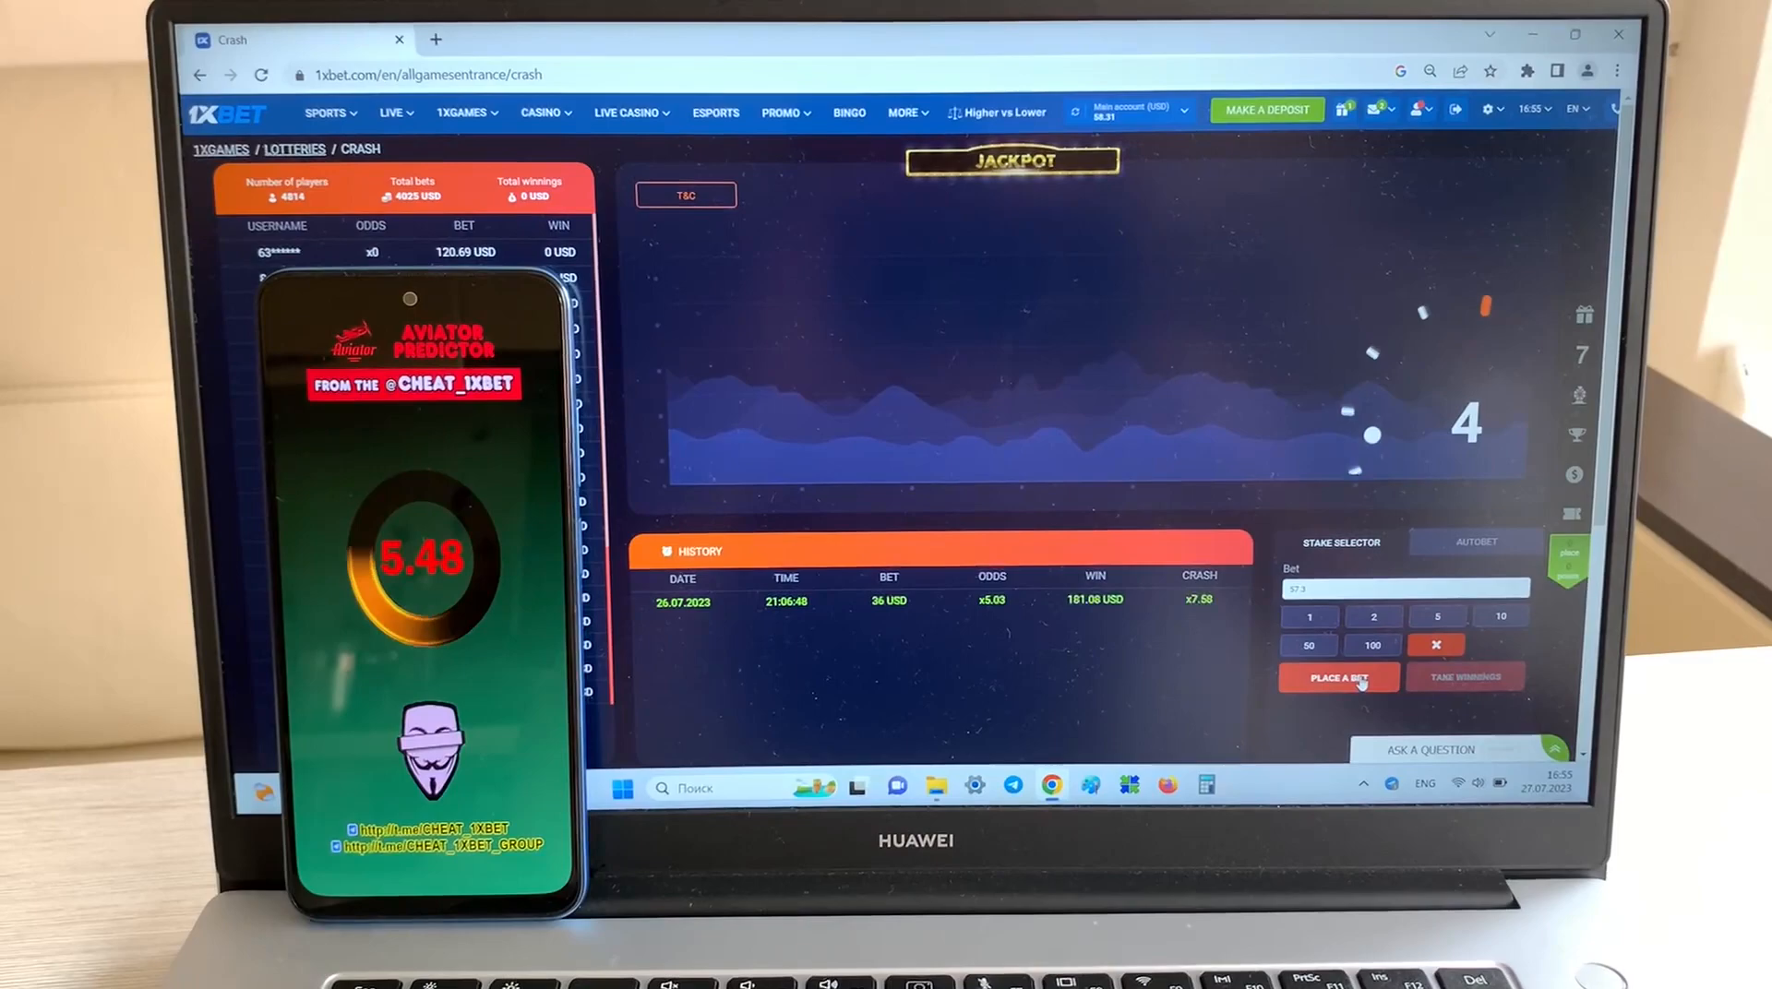
Place a 57.3 USD Crash bet and cash it out at x4.79 for 274.47 USD
left_click(1340, 678)
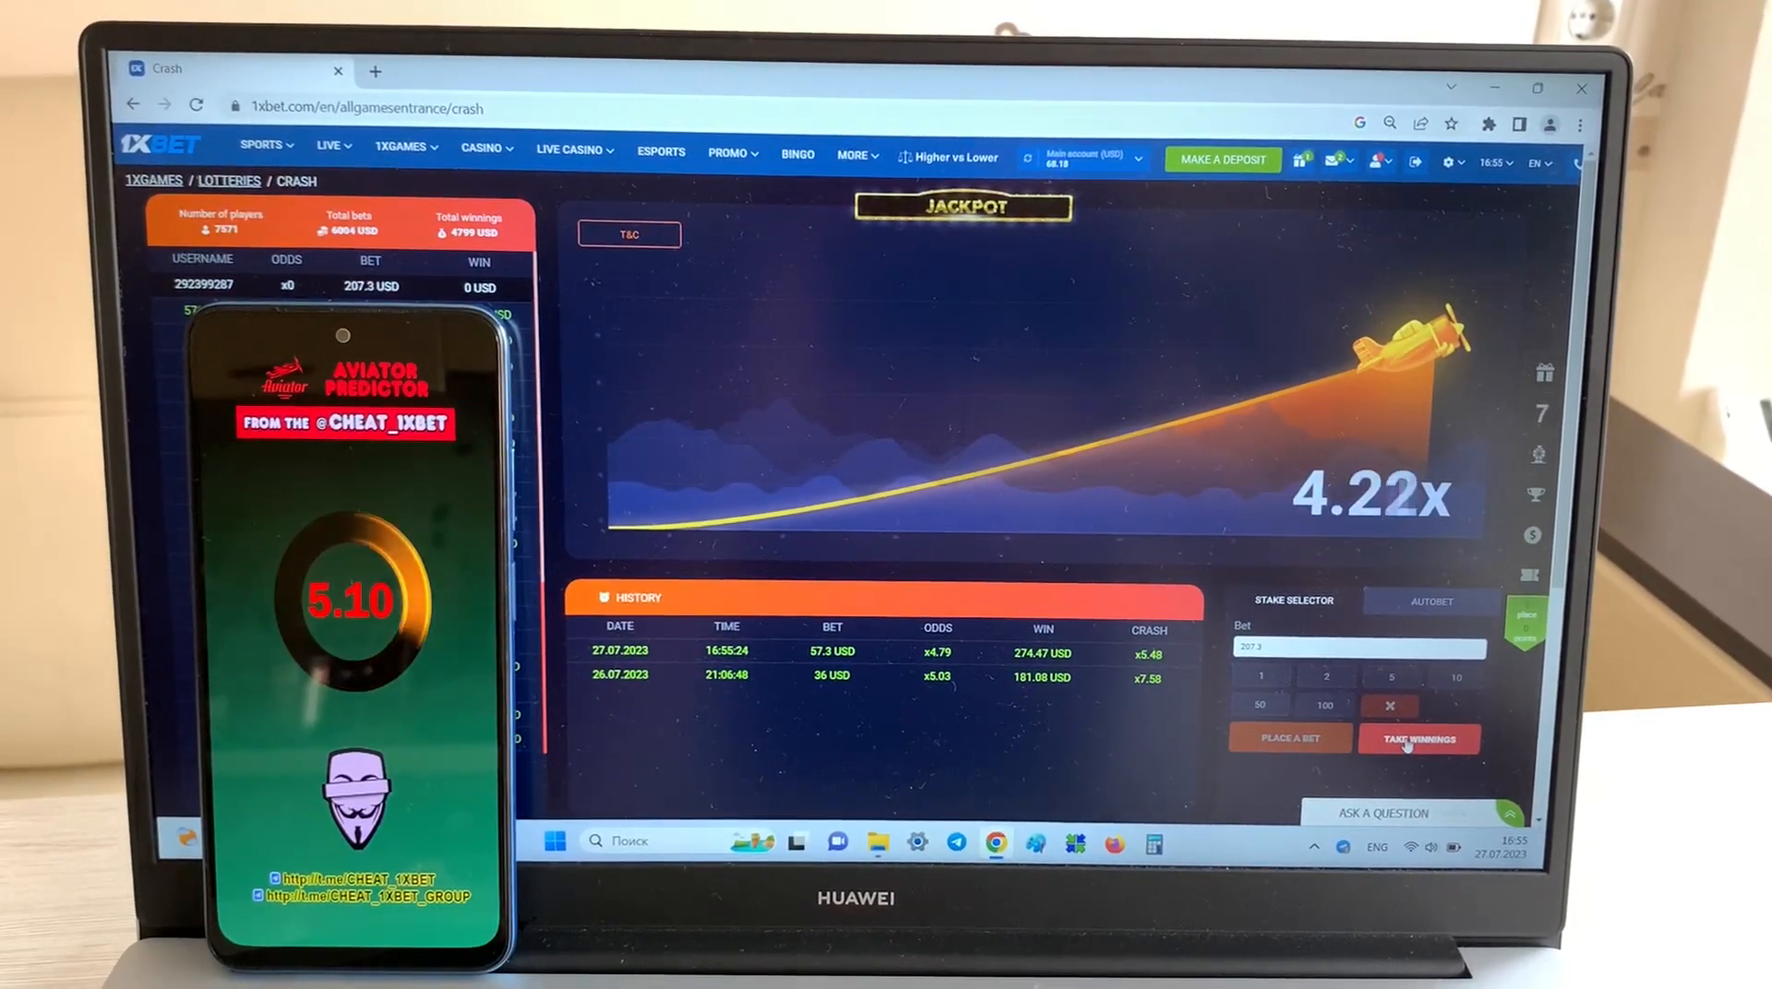
Cash out the 207.3 USD bet at x4.80 for 995.04 USD, then reach the account menu
left_click(1415, 744)
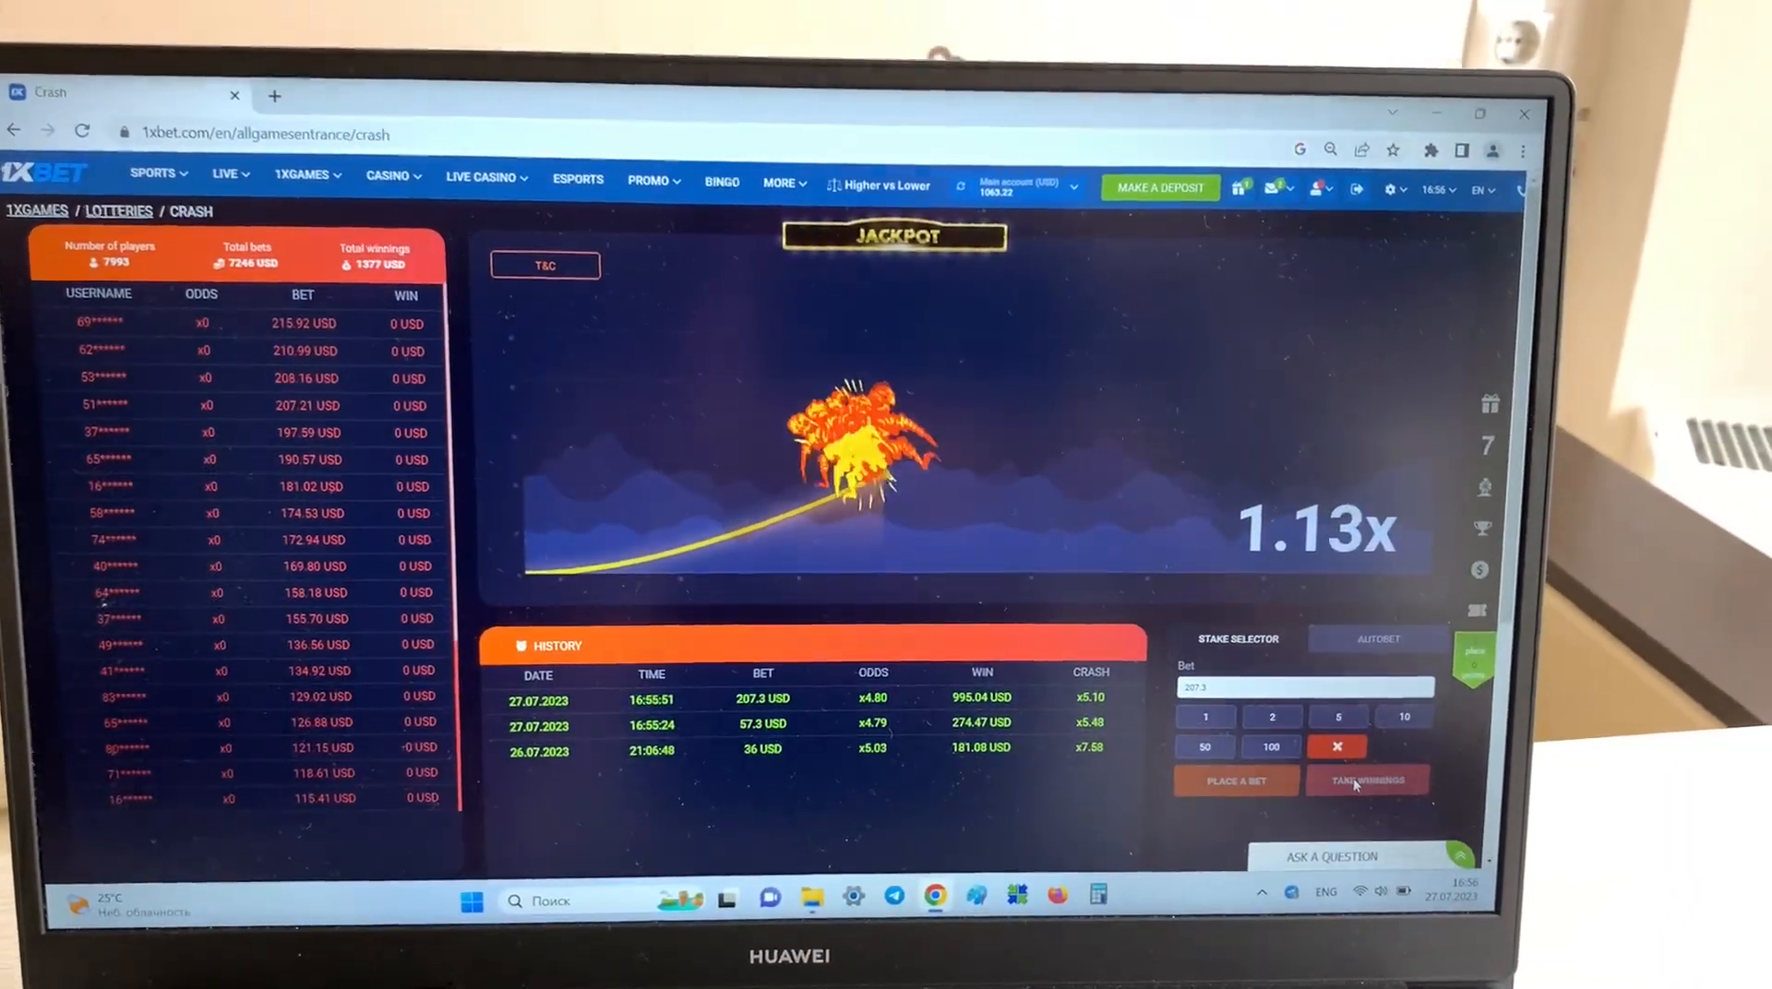
left_click(1319, 188)
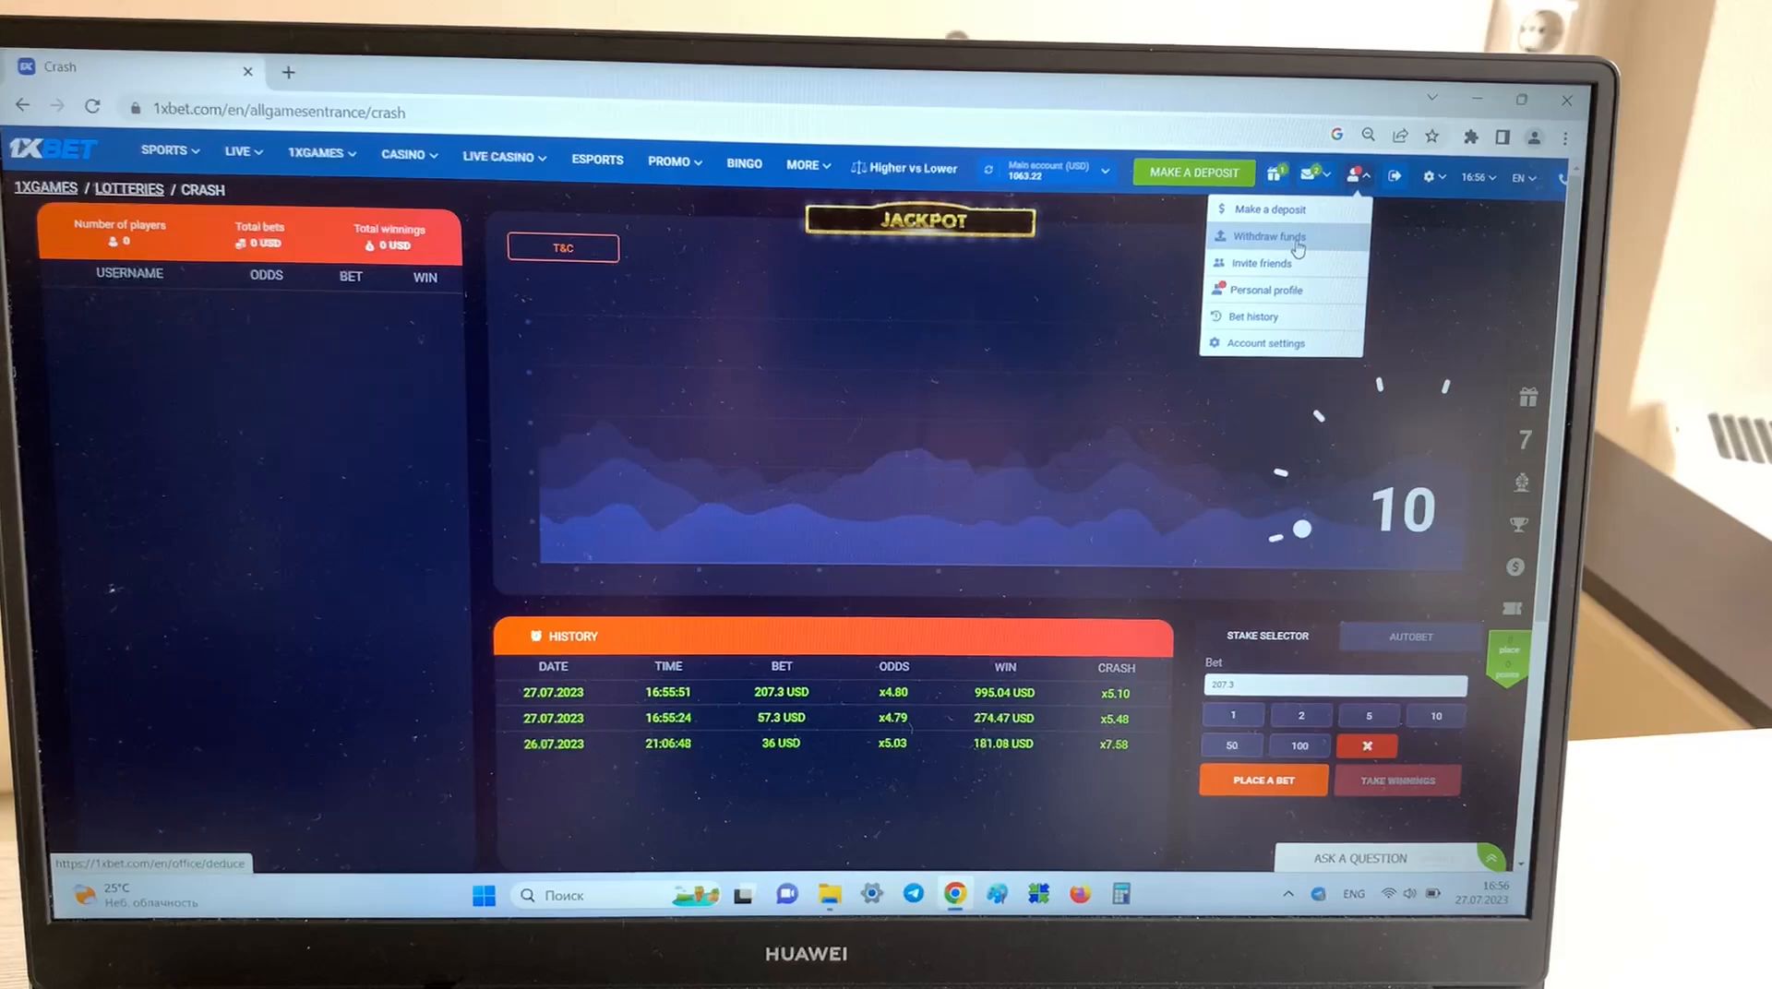
Request a Visa card withdrawal from Withdraw funds, entering the amount and card details
left_click(1267, 236)
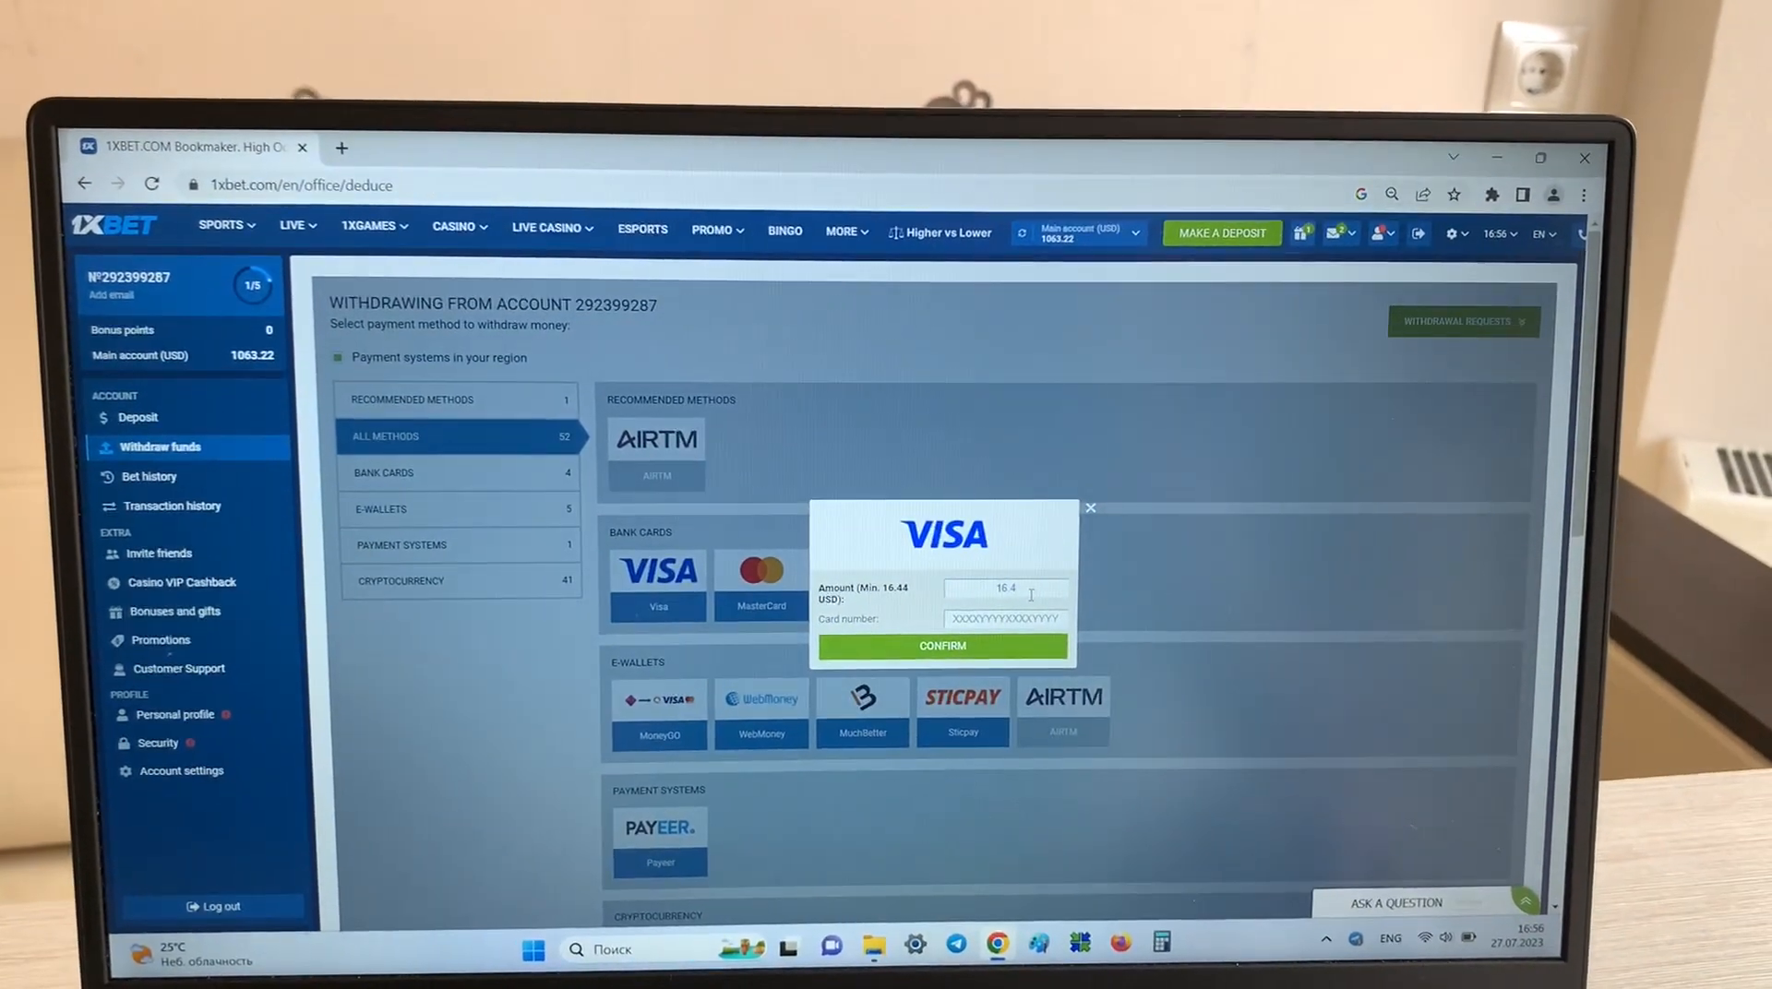
type("100")
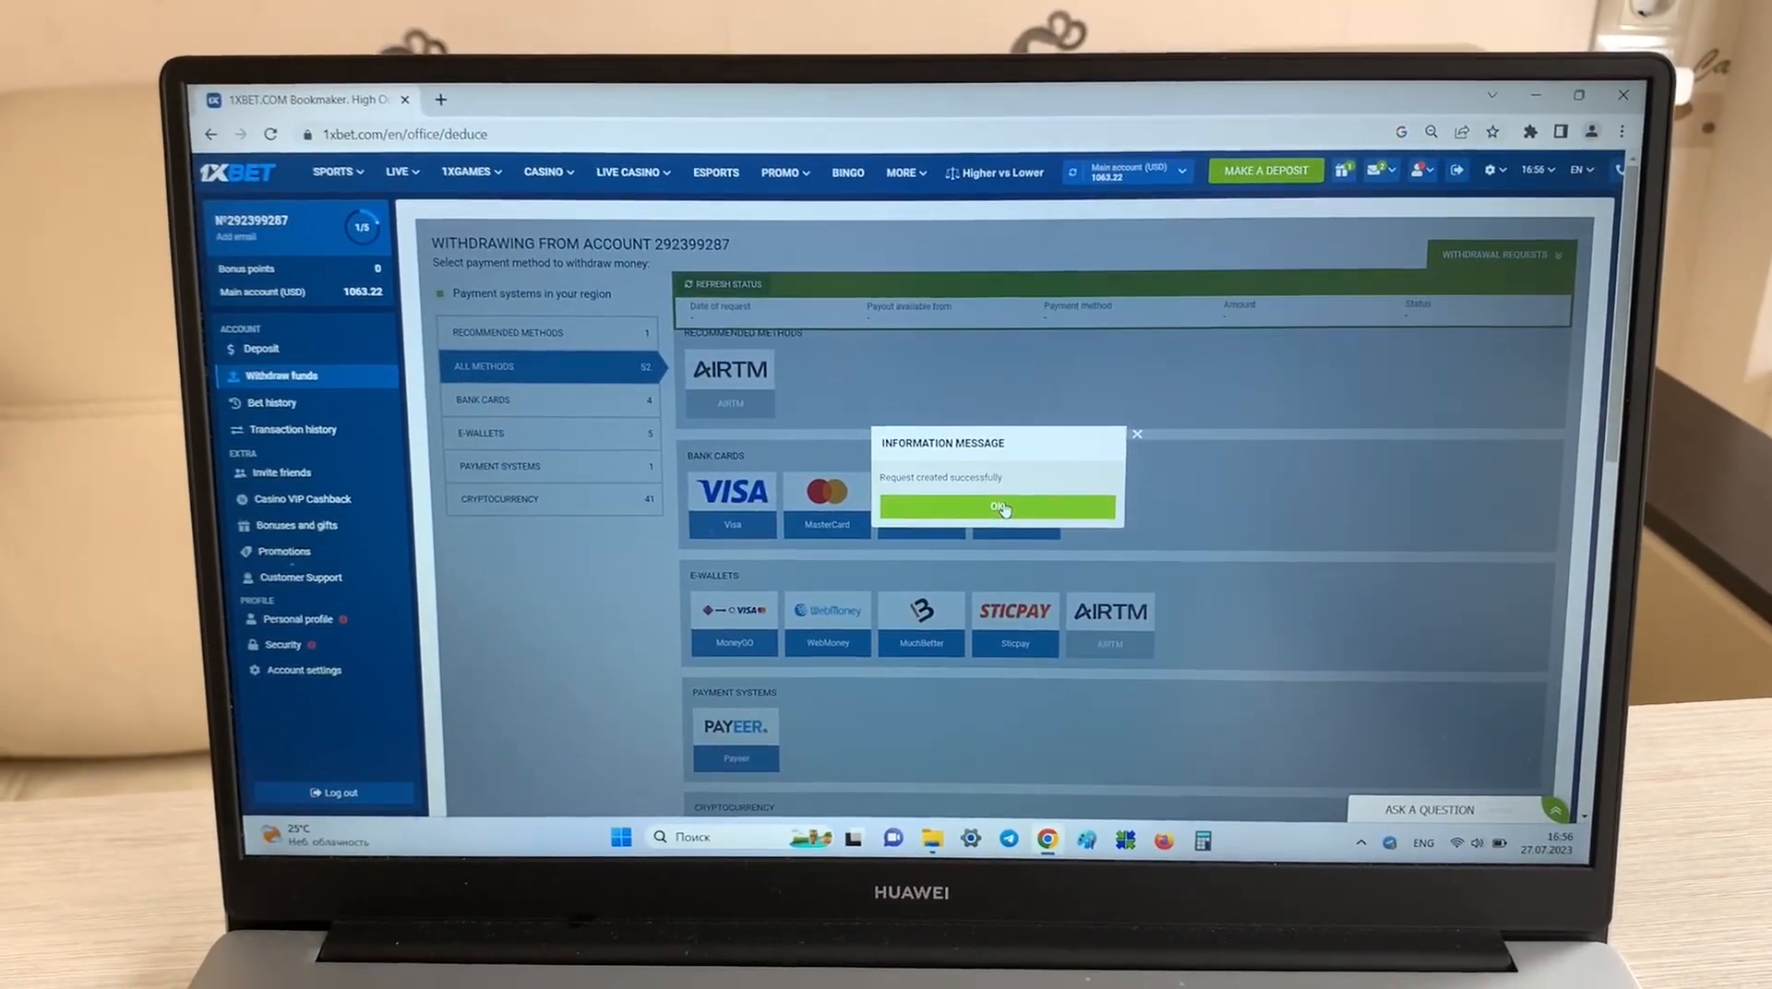
Dismiss the confirmation and view the 1000 USD withdrawal request dated 27.07.2023 under review
left_click(997, 508)
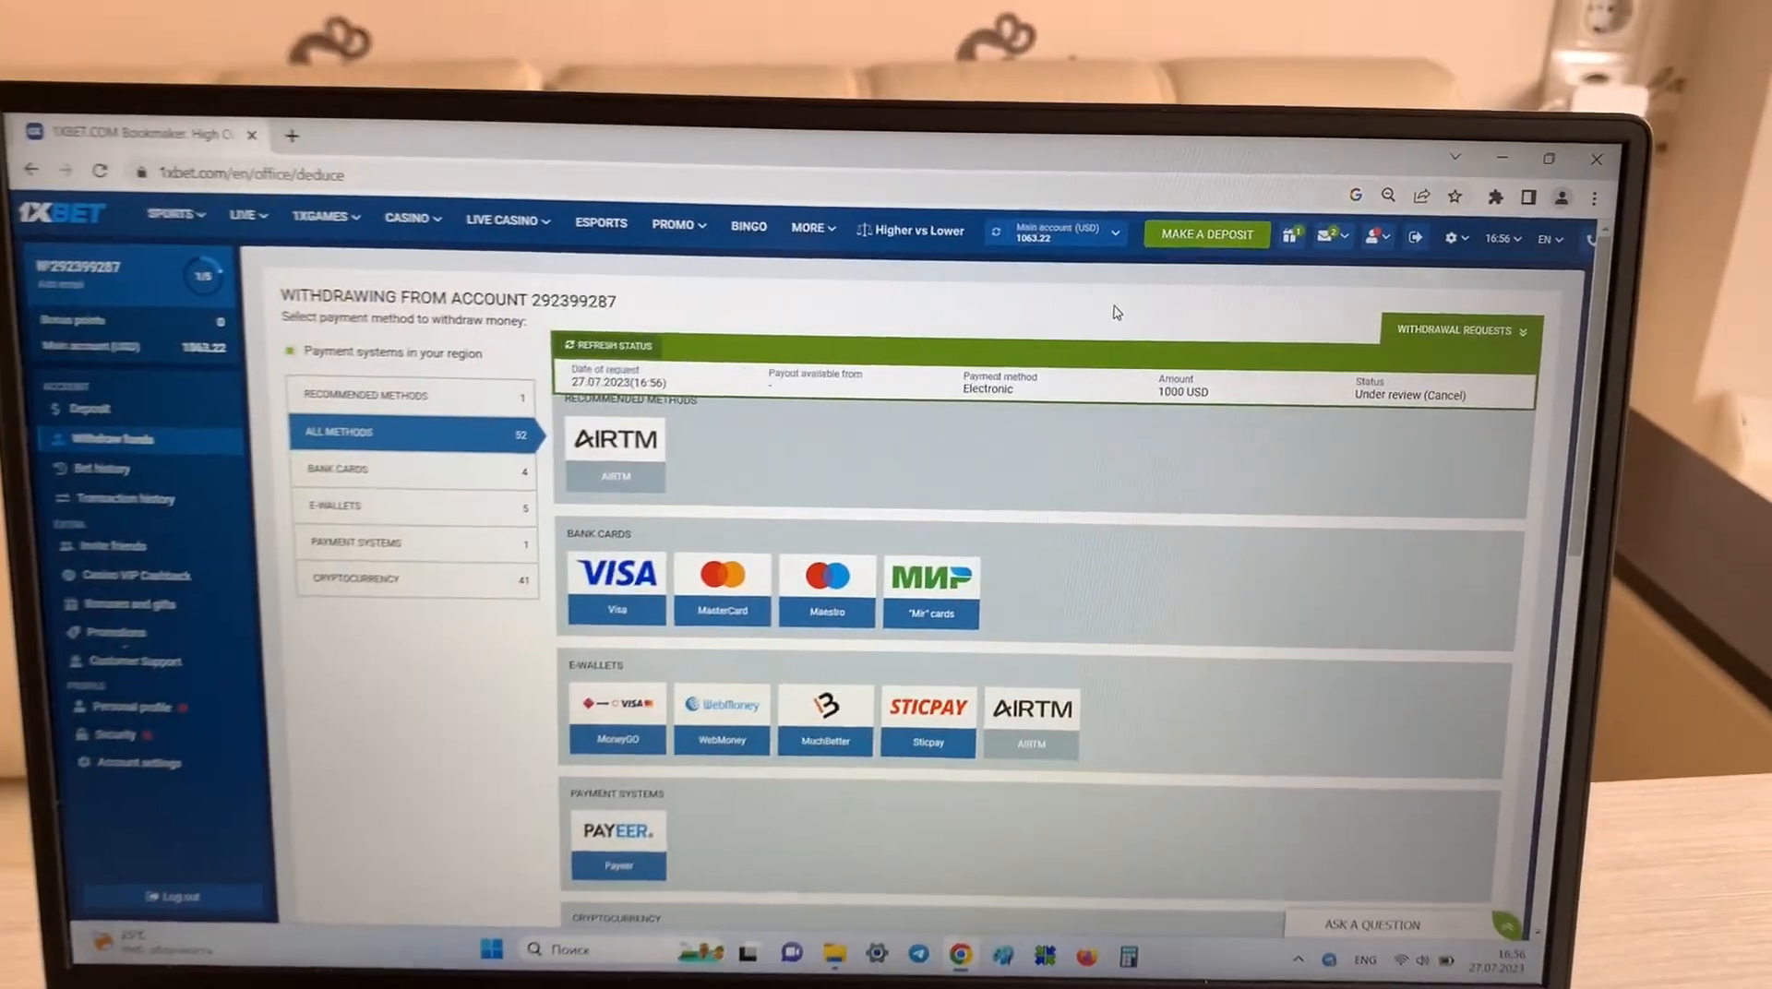
scroll("down", 3)
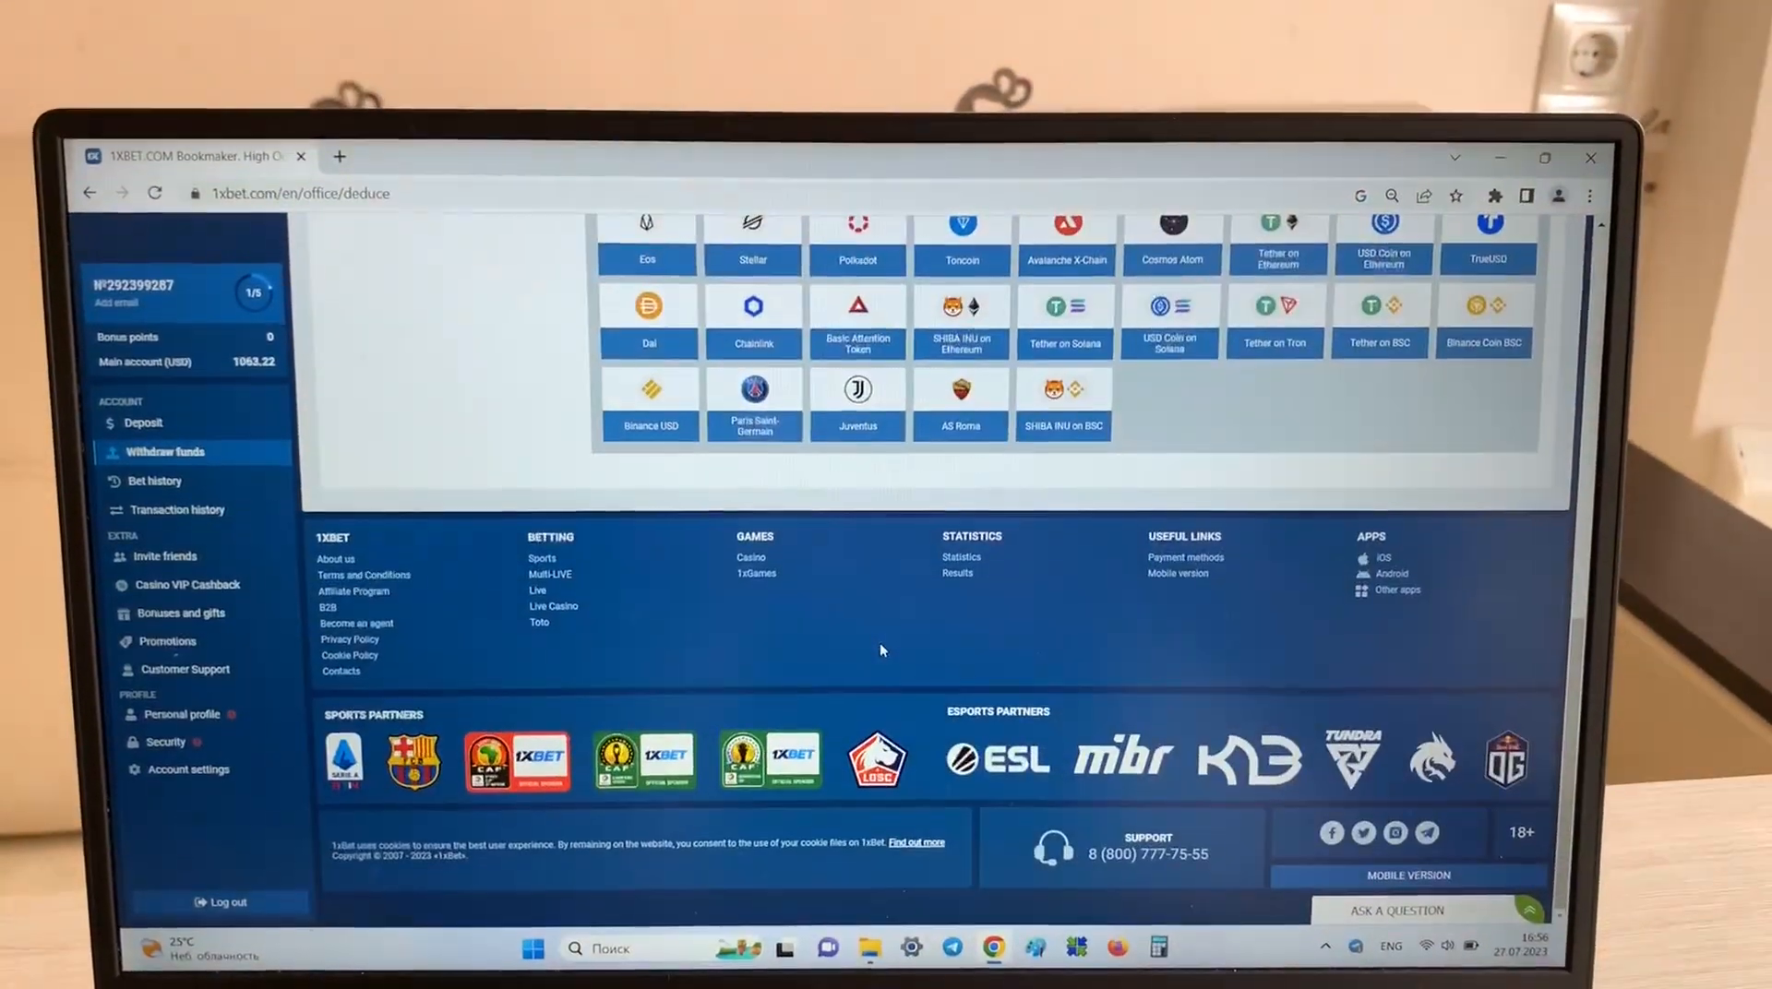